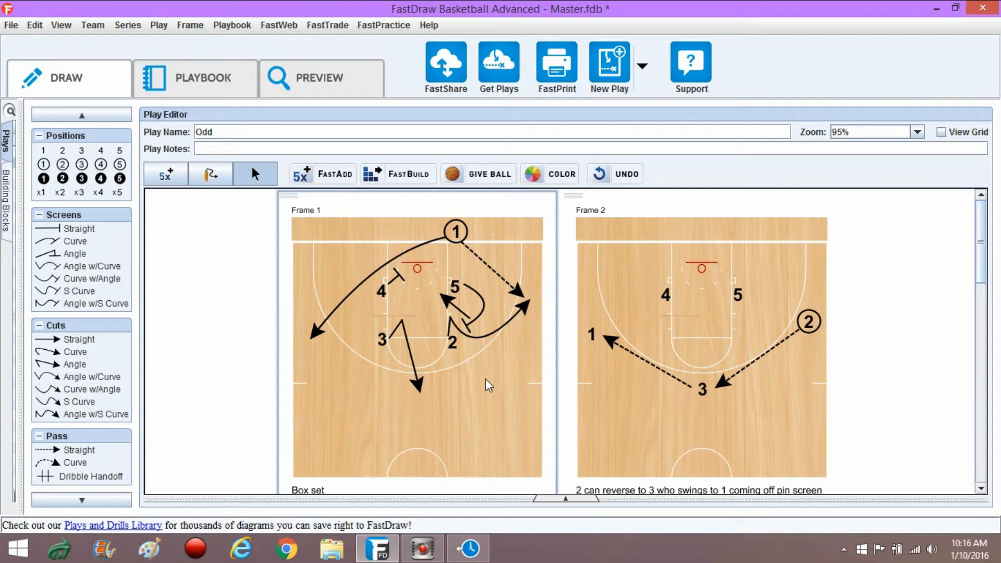
mouse_move(469, 295)
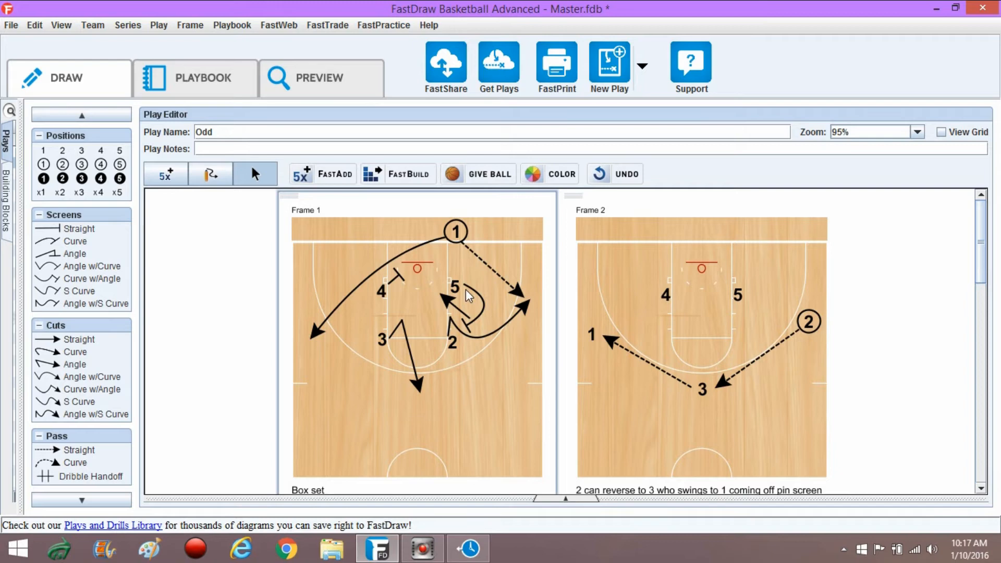
mouse_move(460, 268)
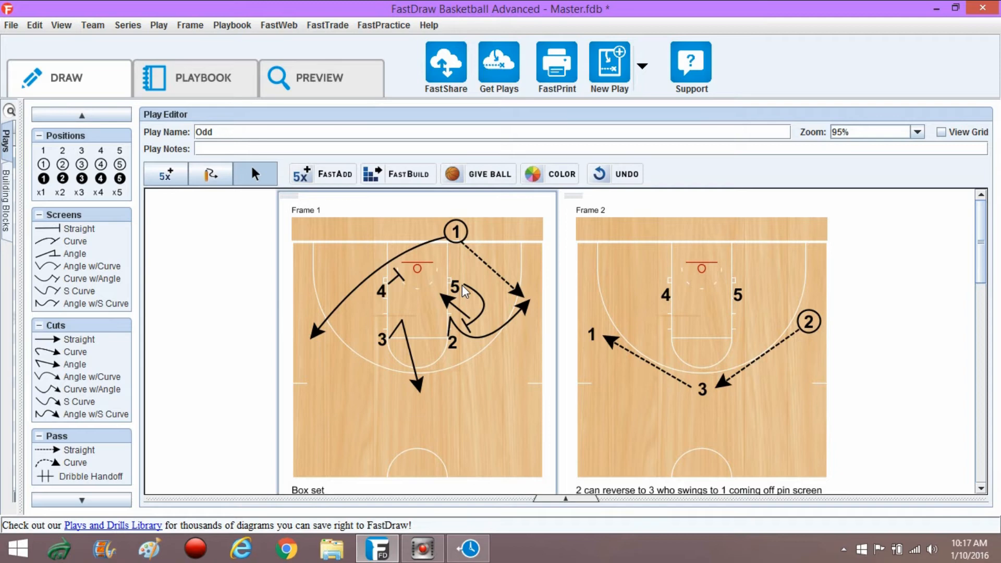
mouse_move(466, 286)
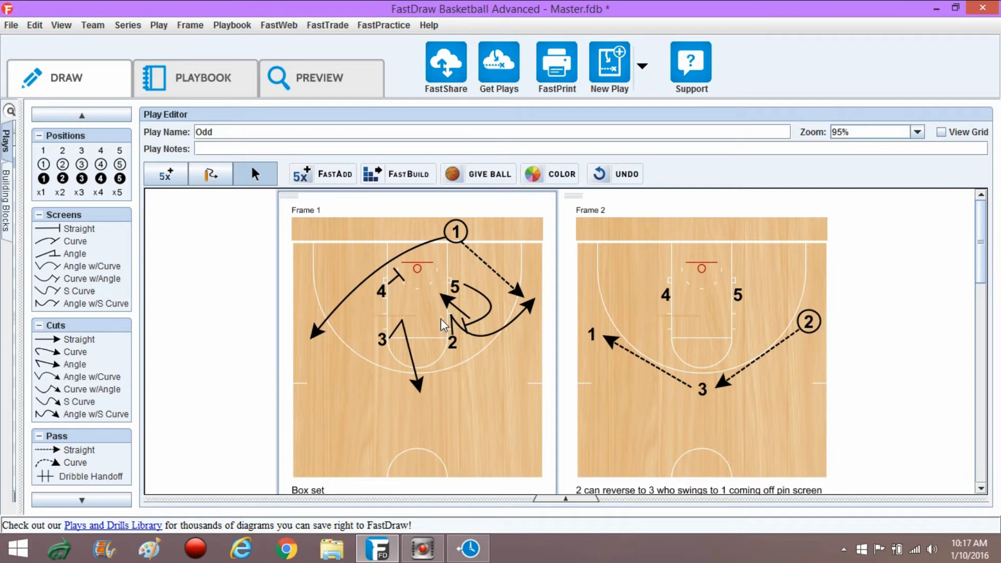
Step: Select player 2's curved cut in the Odd play's Frame 1
click(460, 313)
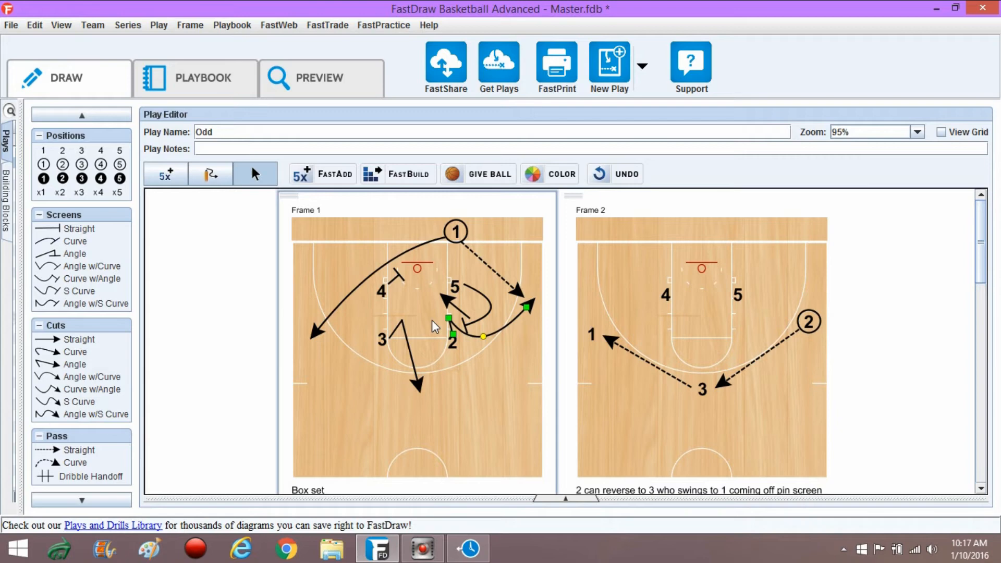
mouse_move(443, 327)
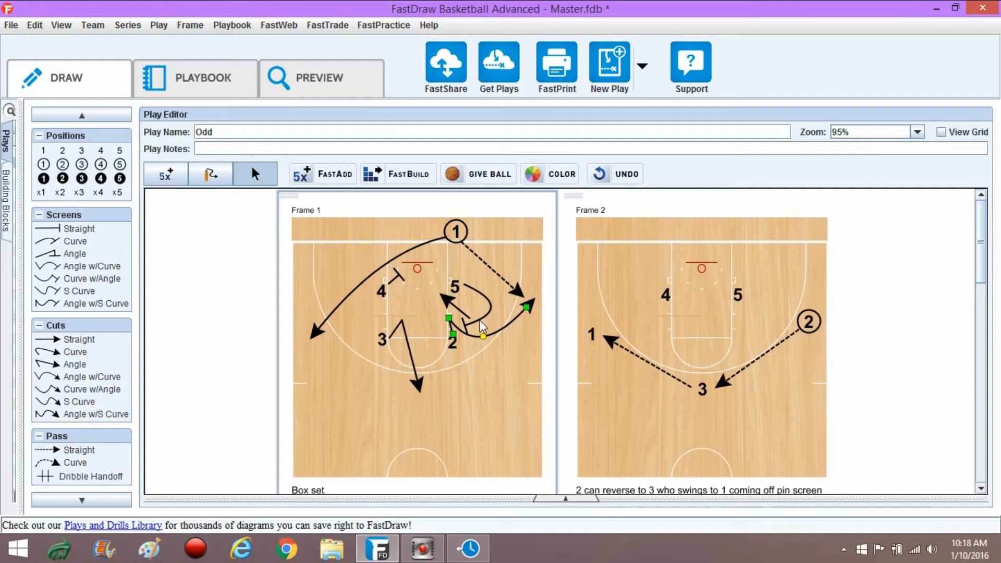
mouse_move(478, 336)
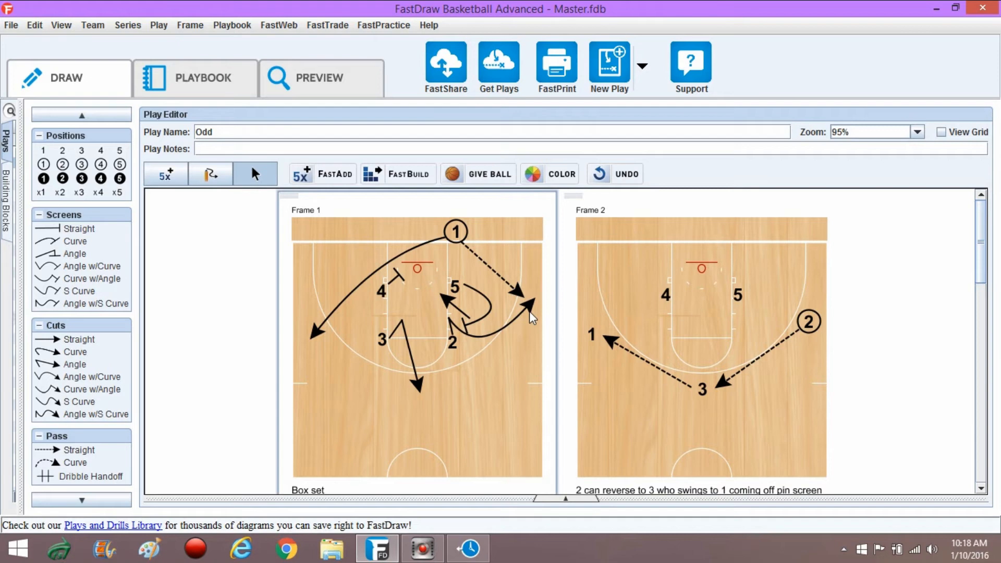
mouse_move(392, 351)
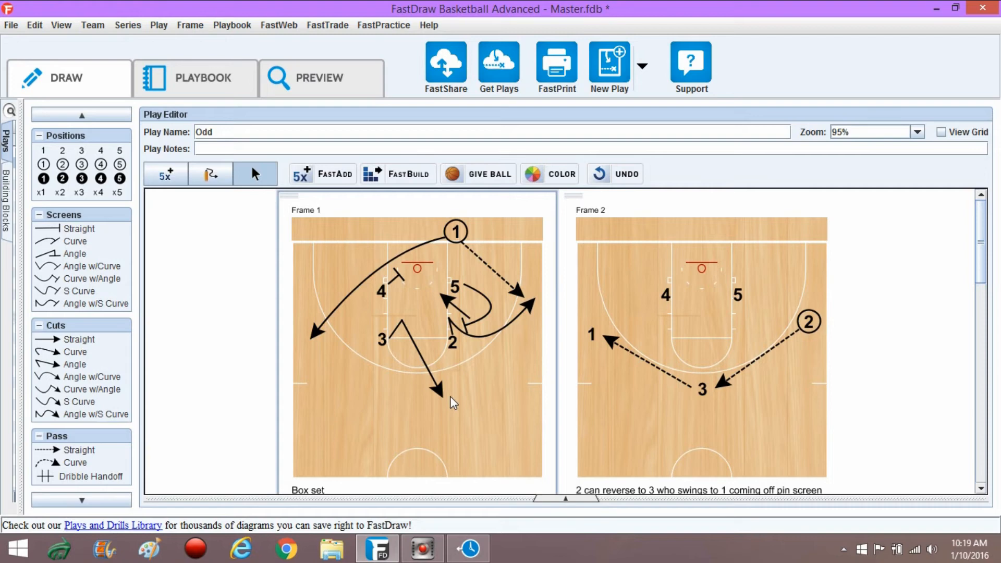
mouse_move(393, 341)
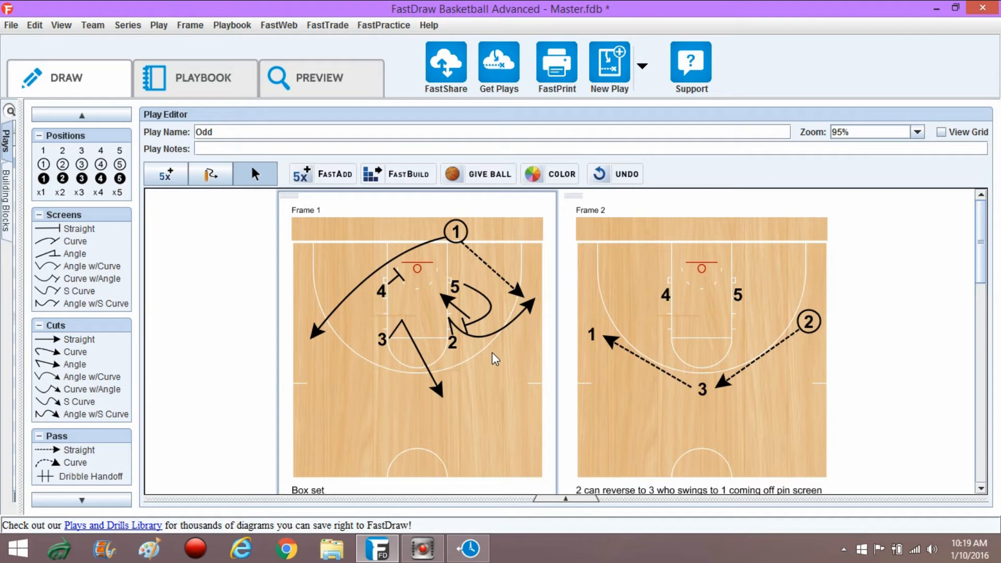
mouse_move(789, 353)
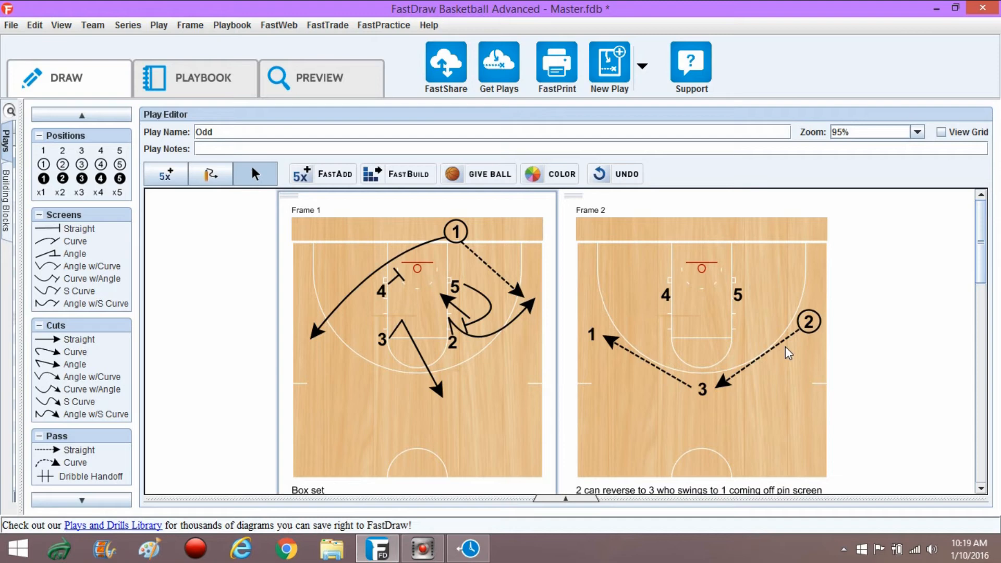
mouse_move(382, 294)
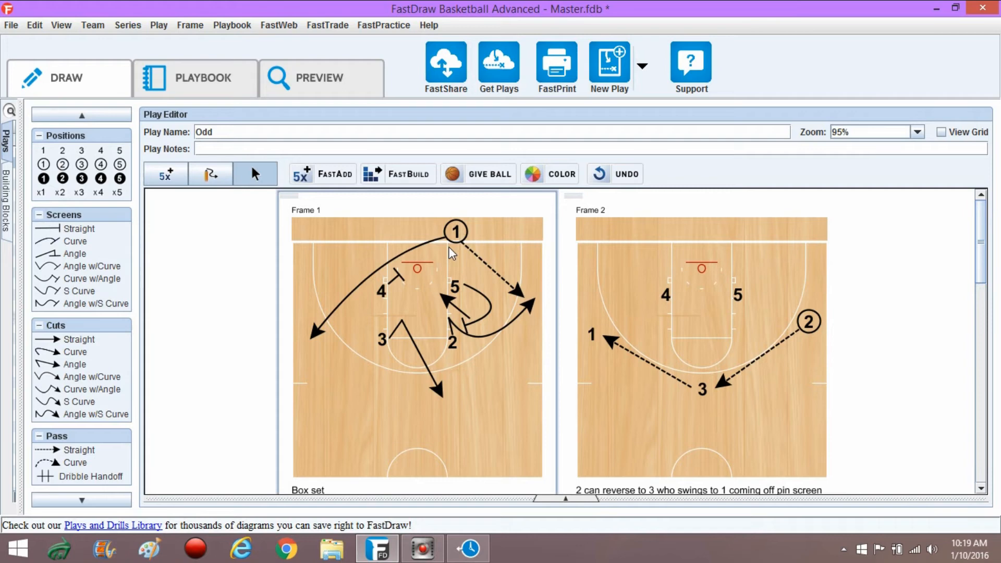
mouse_move(393, 288)
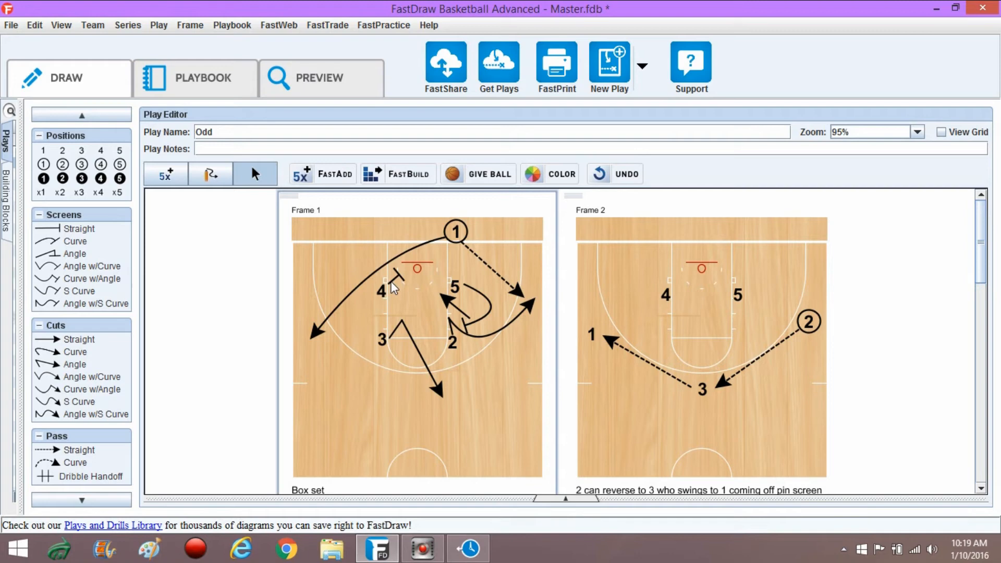
mouse_move(720, 393)
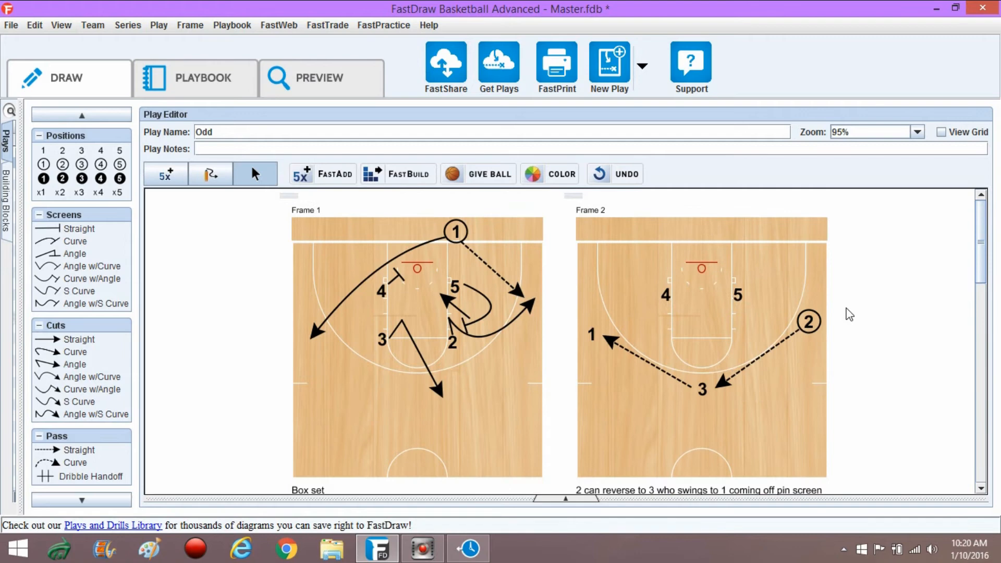
mouse_move(600, 338)
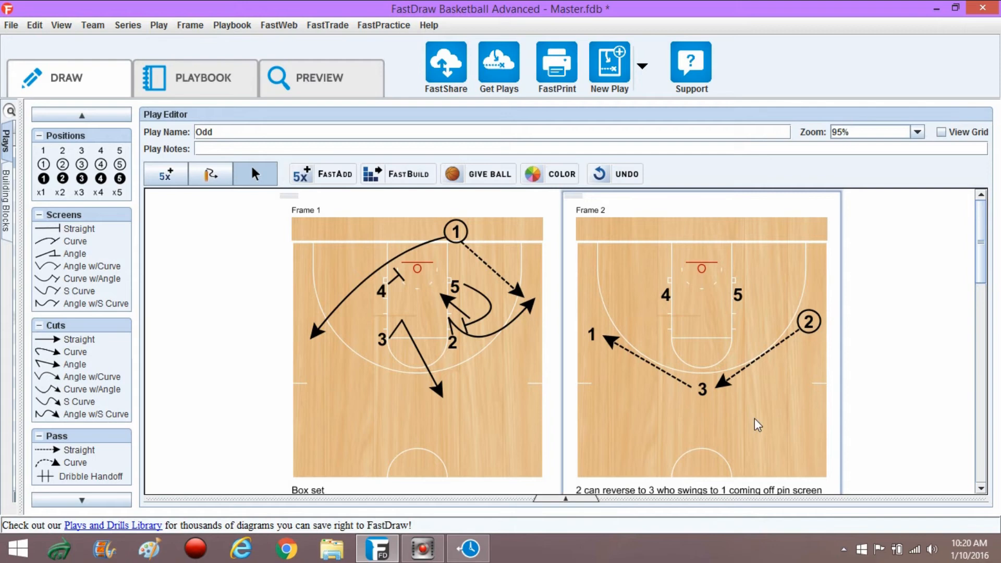
mouse_move(668, 304)
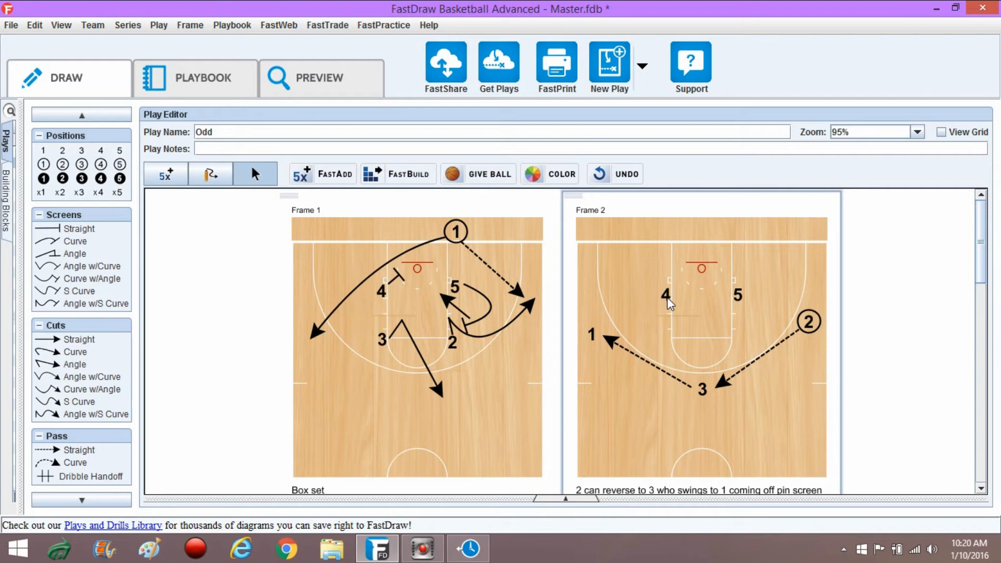
mouse_move(666, 314)
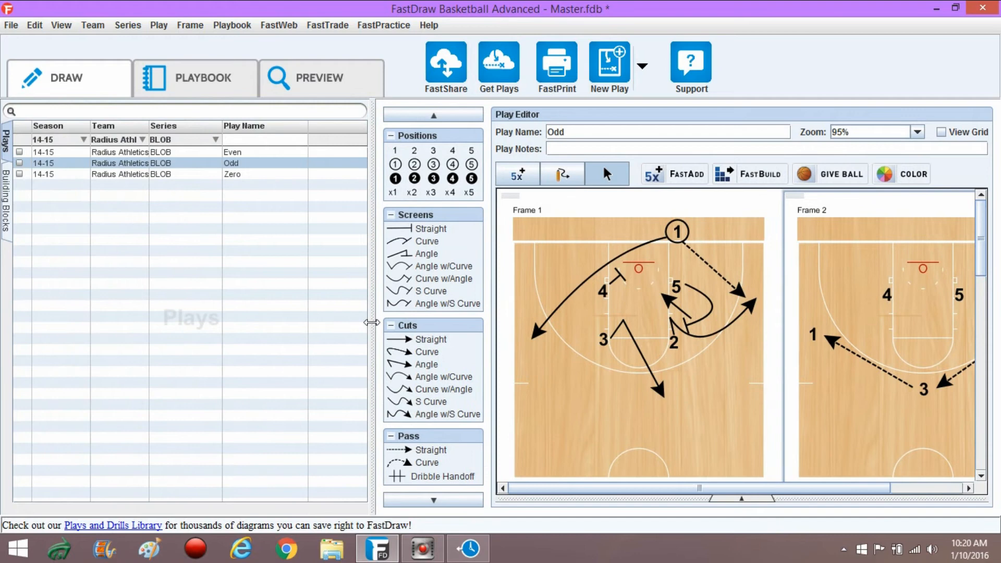
Step: Choose 'Even' in the Plays list to load it into the Play Editor
click(233, 152)
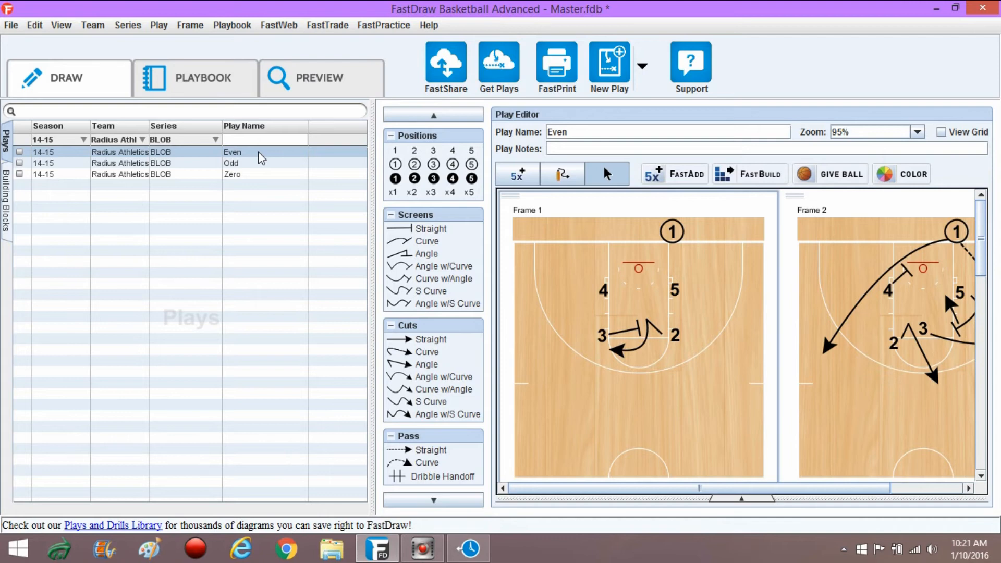
mouse_move(367, 337)
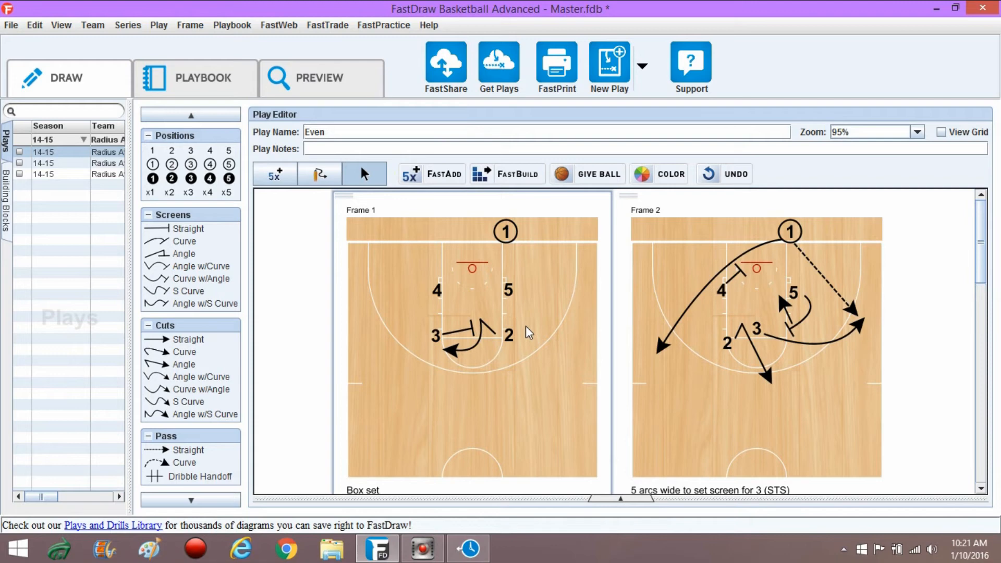
mouse_move(664, 292)
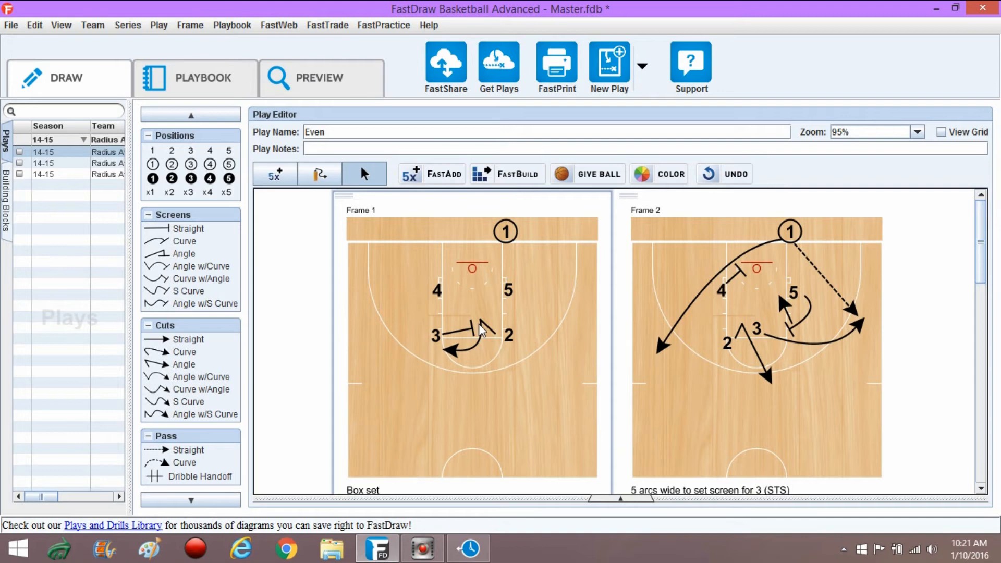
mouse_move(438, 329)
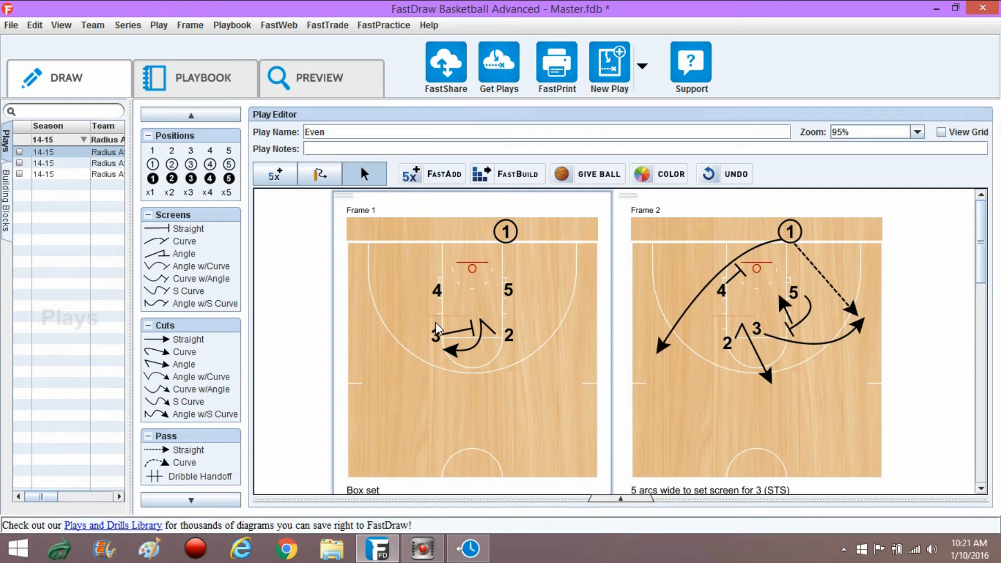
mouse_move(464, 319)
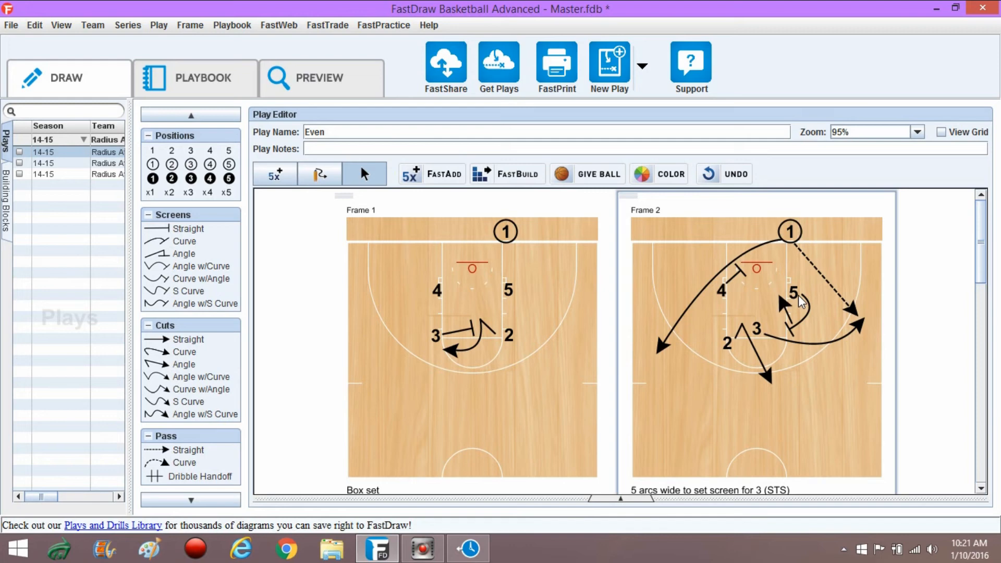
click(801, 313)
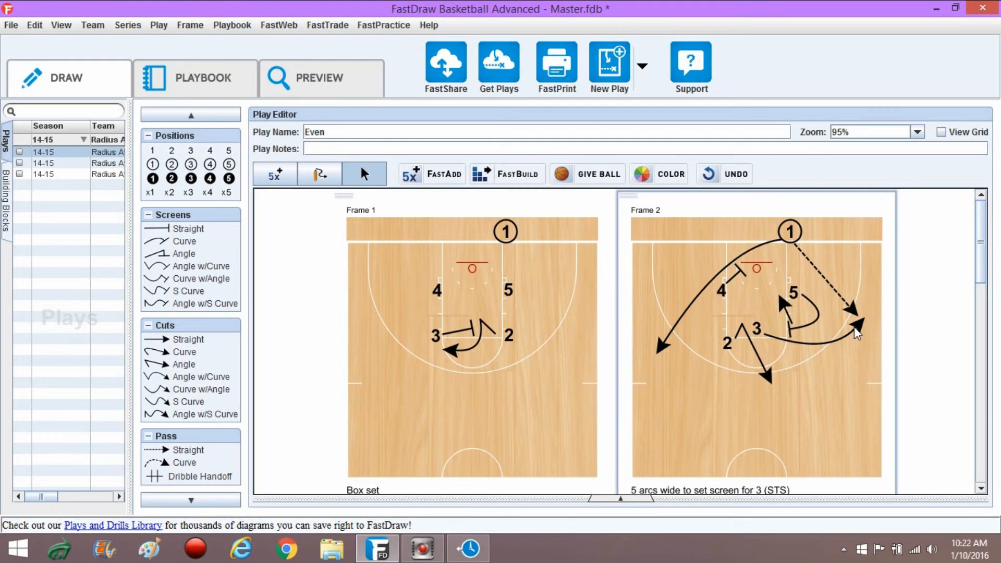
mouse_move(794, 249)
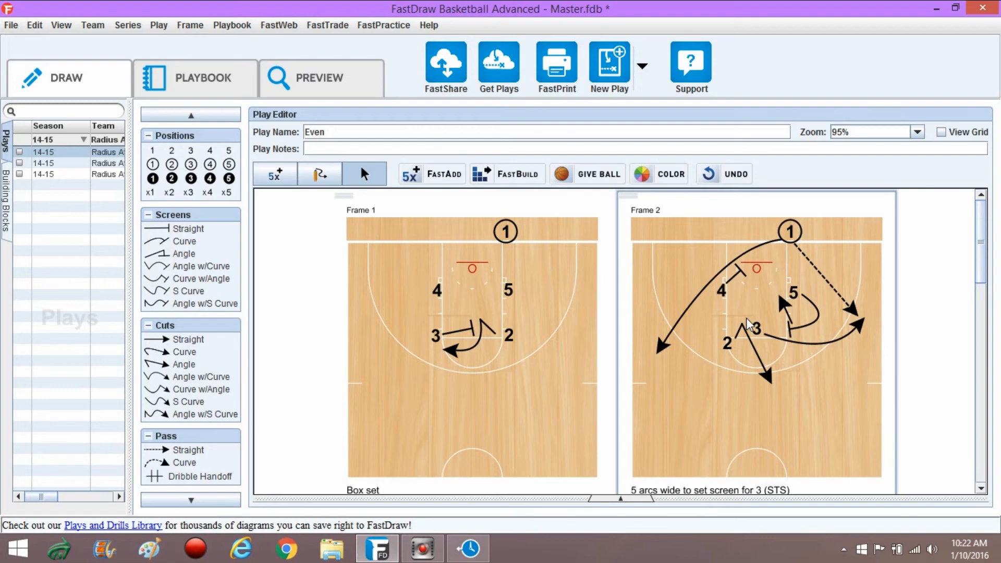
scroll(down, 3)
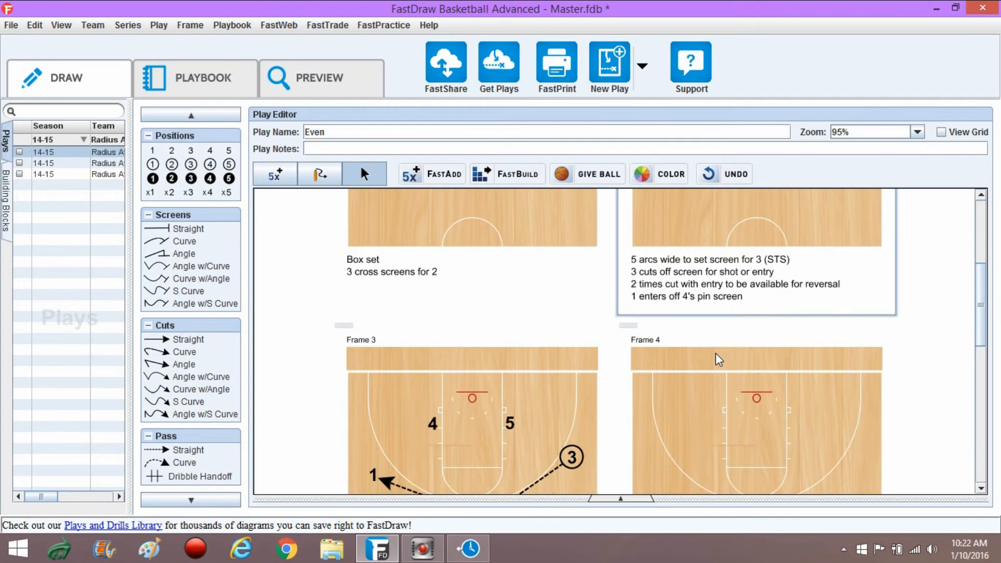
scroll(up, 3)
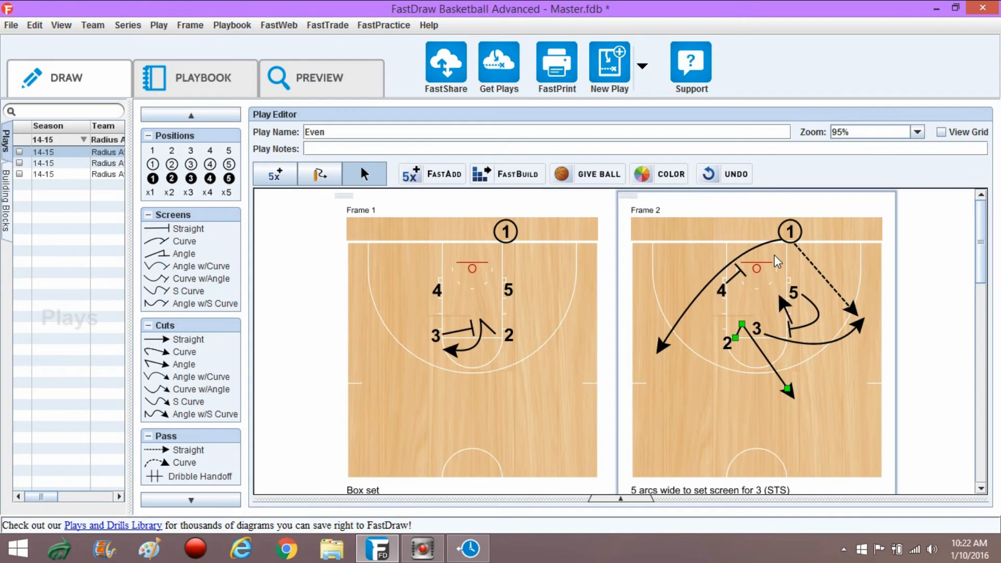
scroll(down, 3)
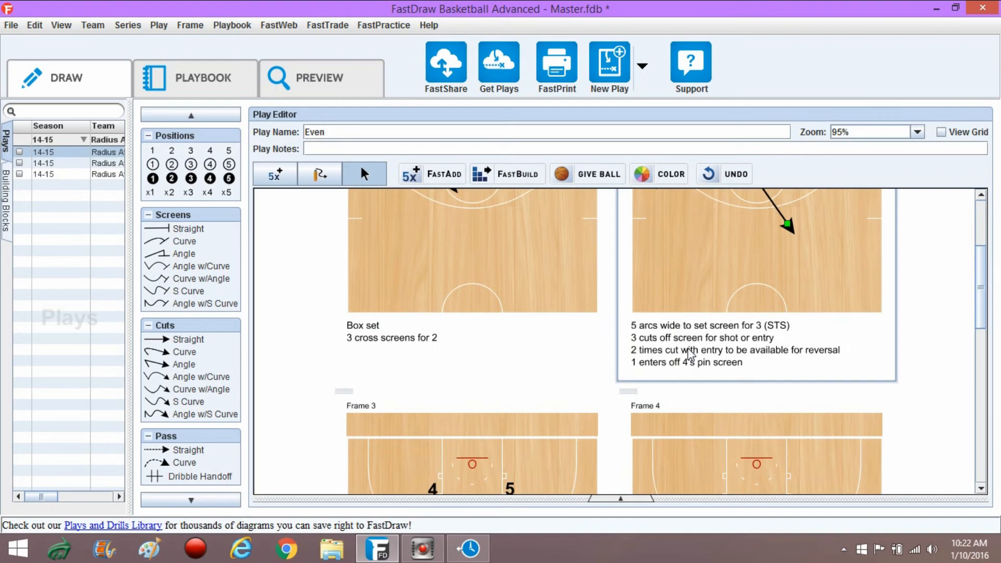
scroll(down, 3)
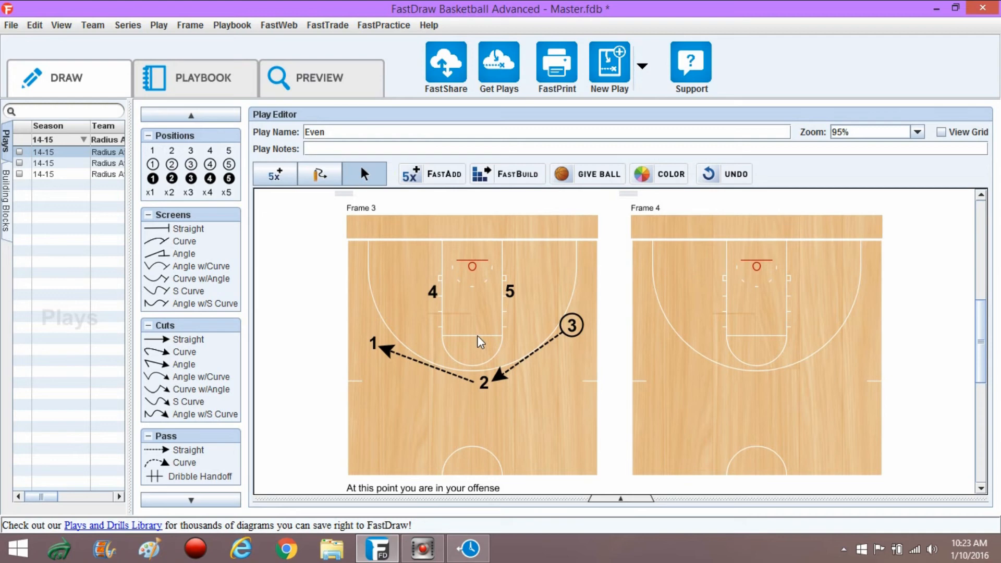
mouse_move(363, 273)
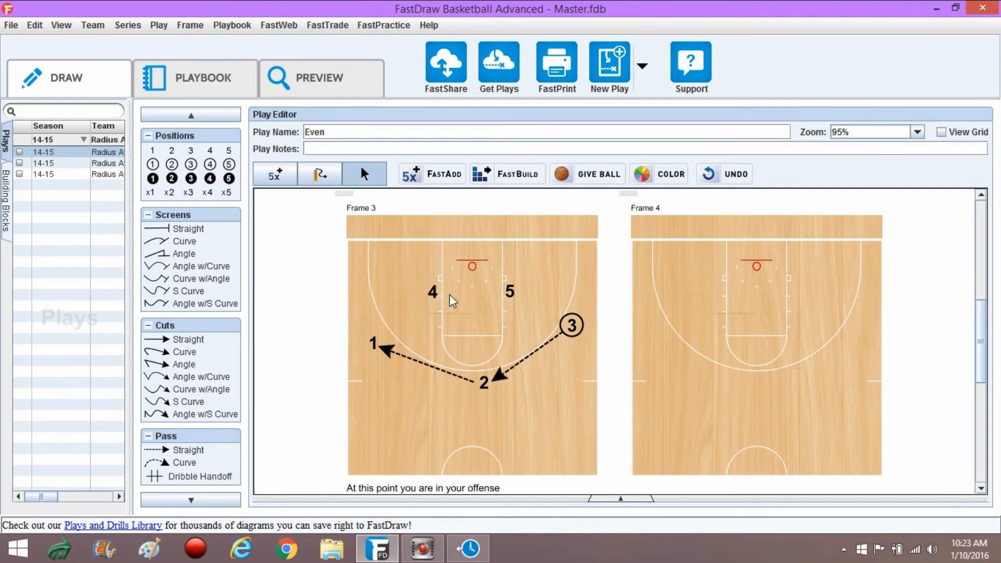
mouse_move(577, 277)
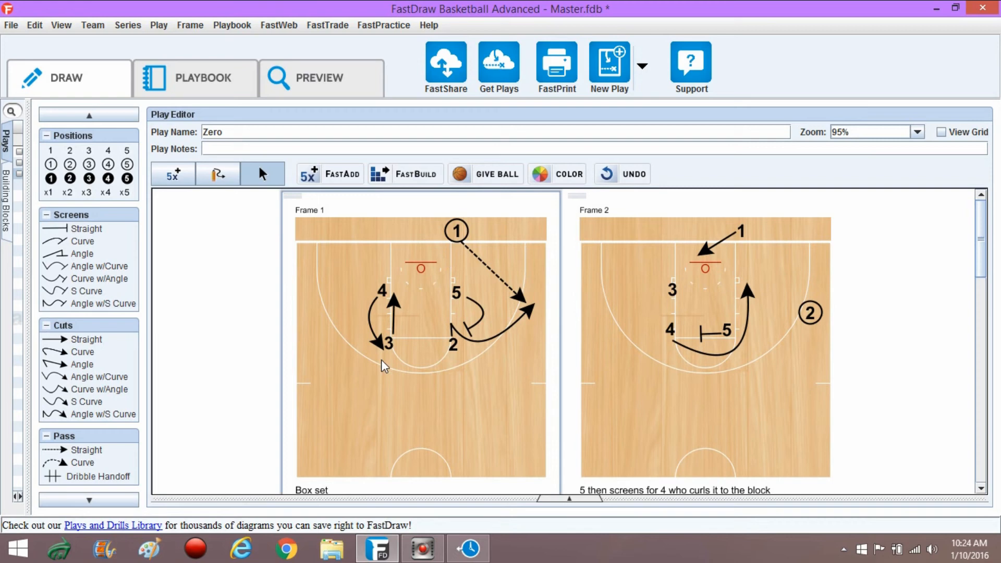
mouse_move(504, 339)
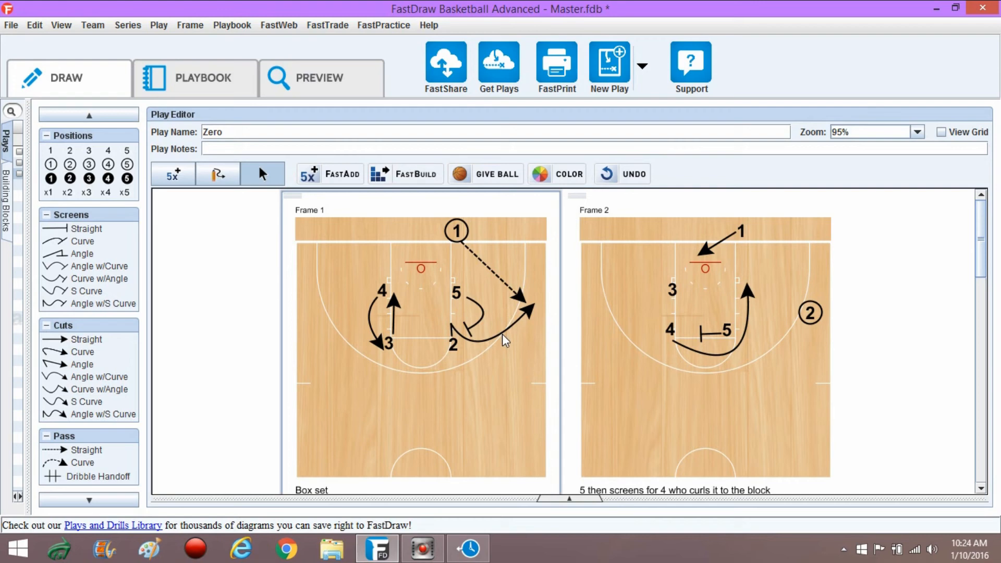
mouse_move(488, 305)
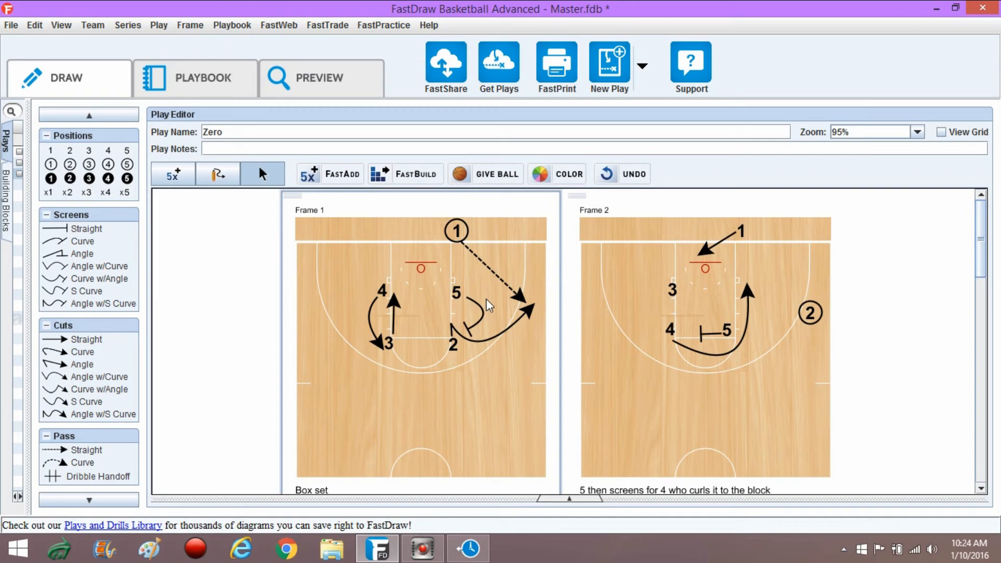
mouse_move(463, 305)
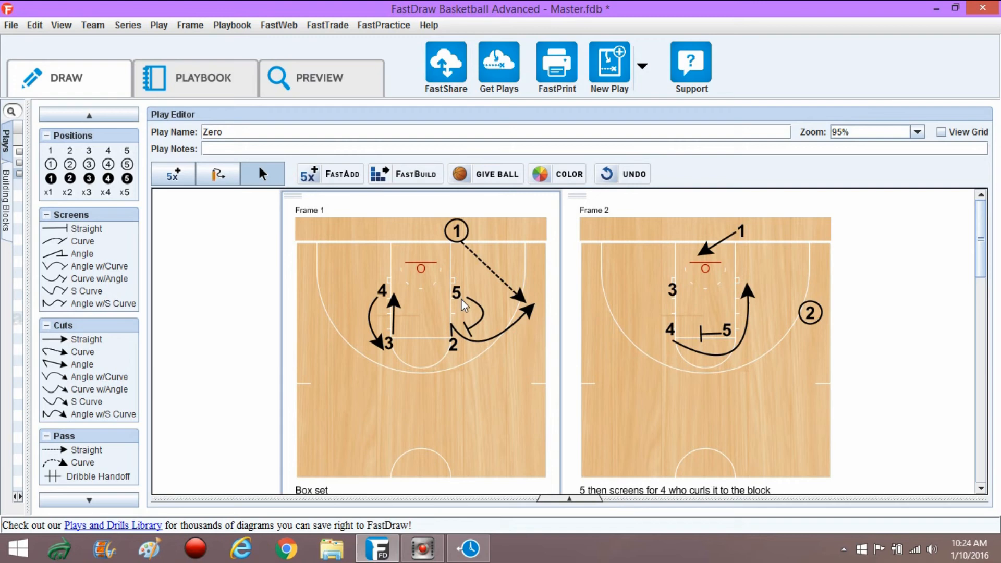
mouse_move(454, 256)
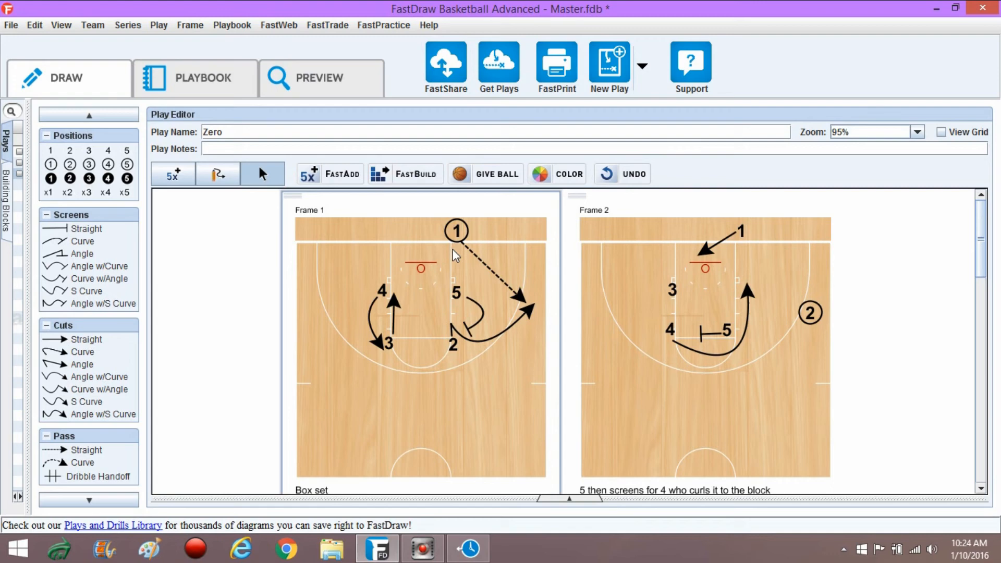
mouse_move(461, 242)
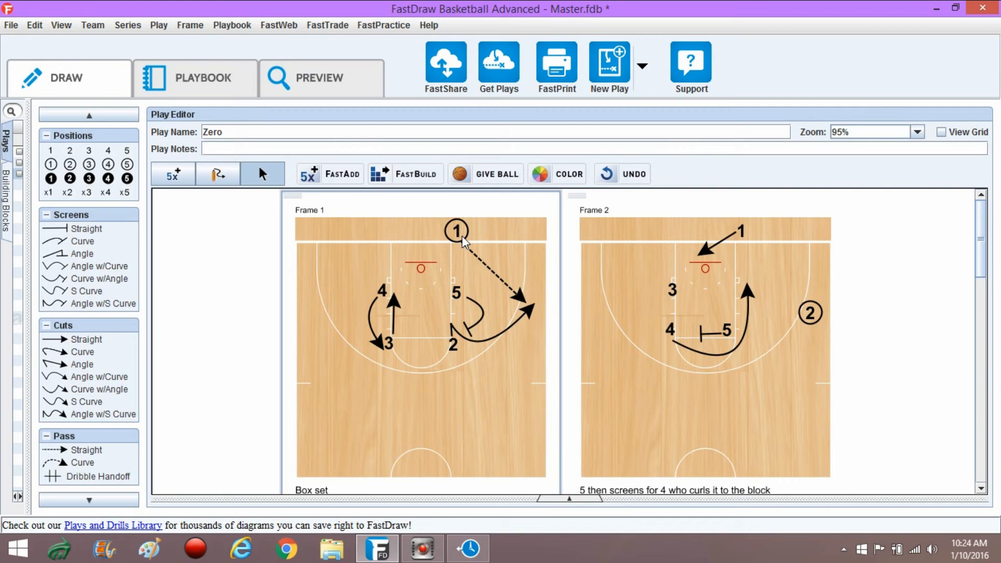
mouse_move(462, 342)
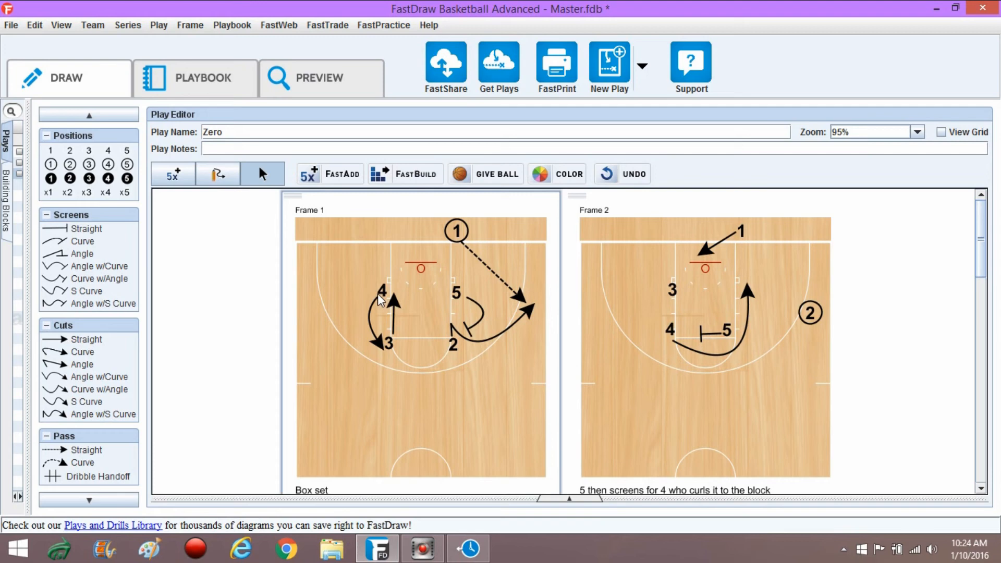
mouse_move(391, 345)
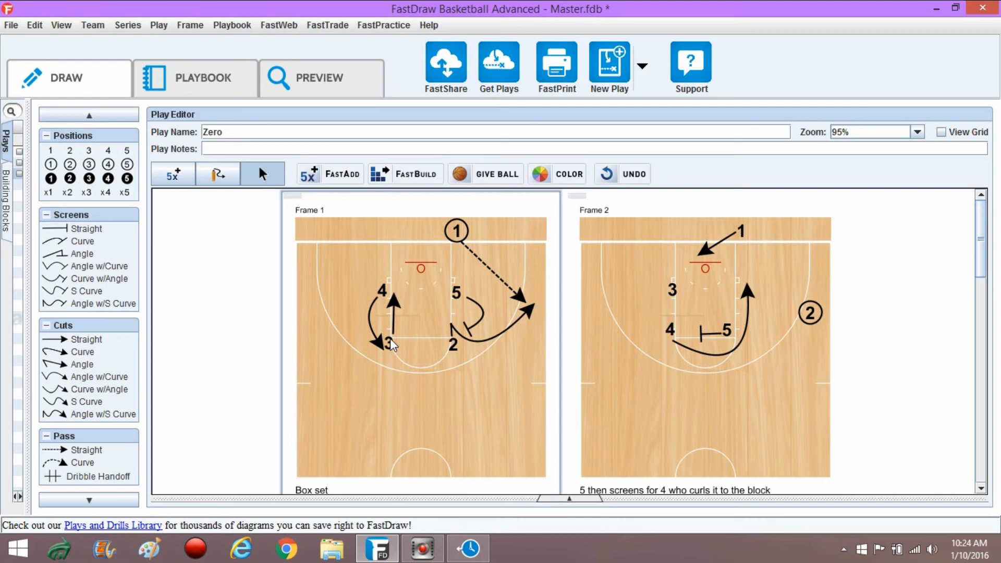
mouse_move(424, 330)
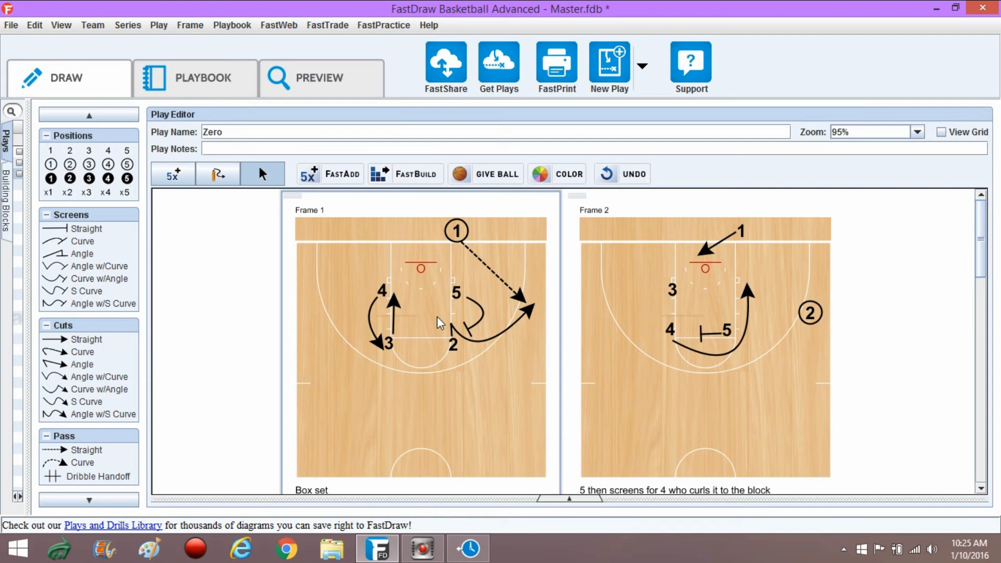
mouse_move(529, 322)
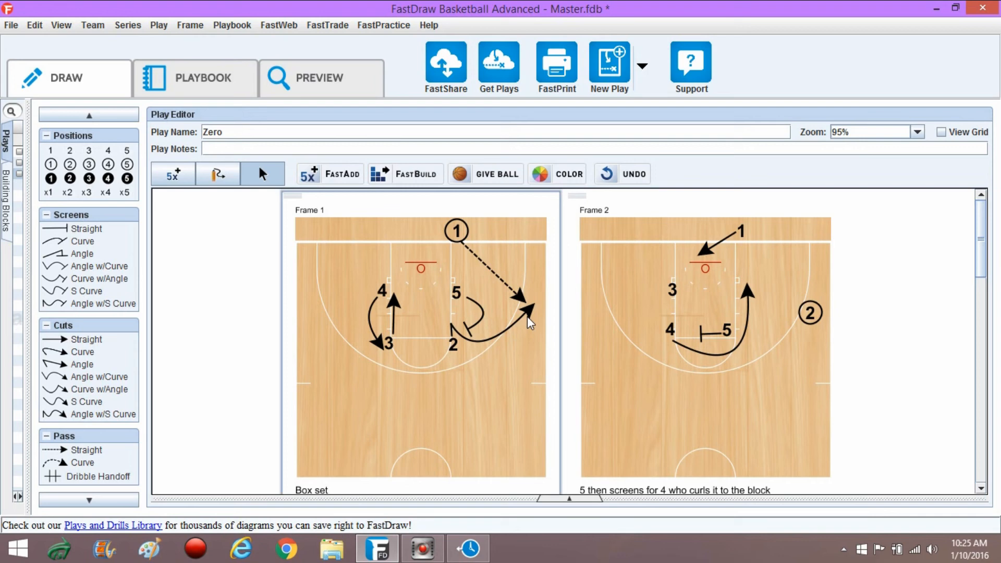
mouse_move(528, 313)
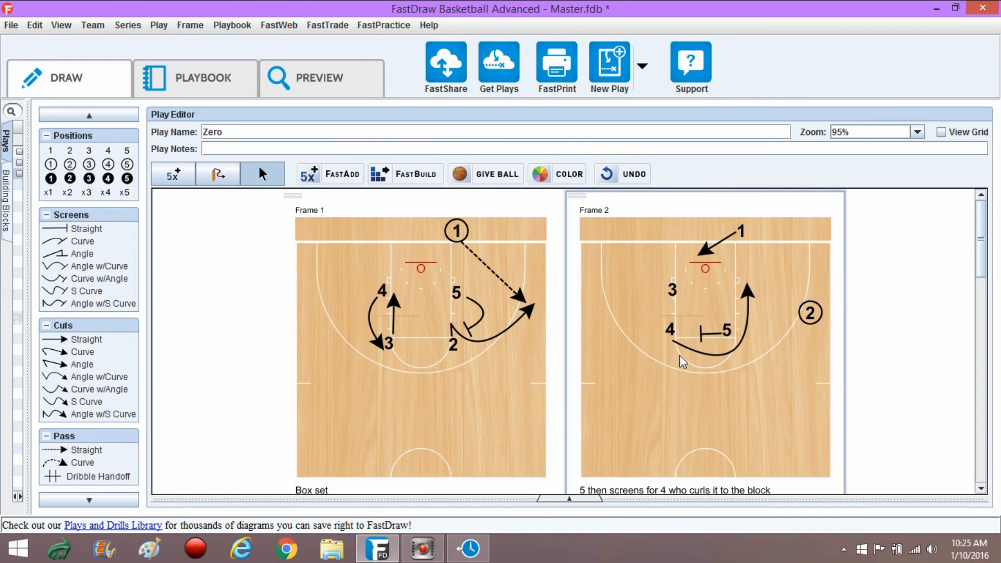
mouse_move(664, 291)
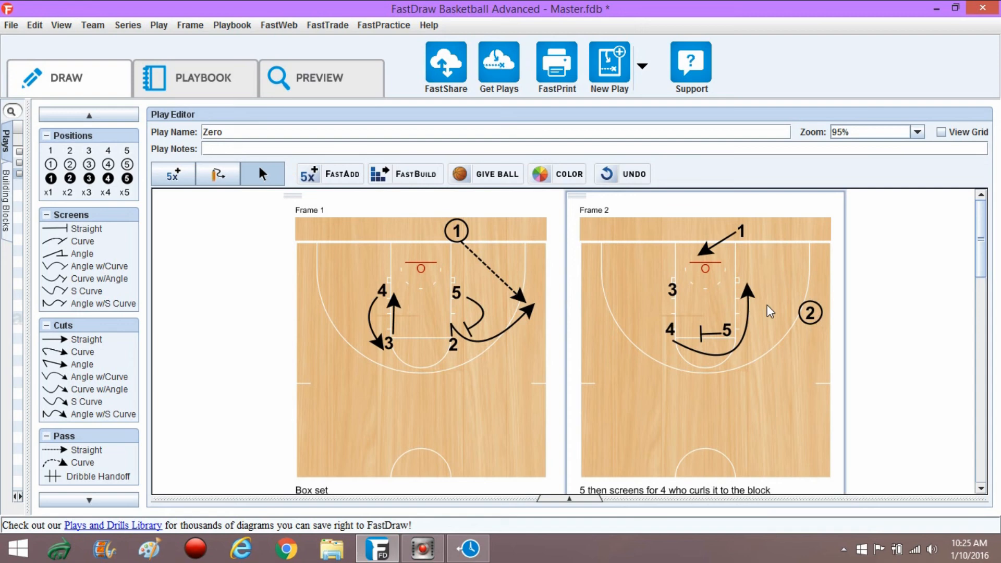
mouse_move(814, 330)
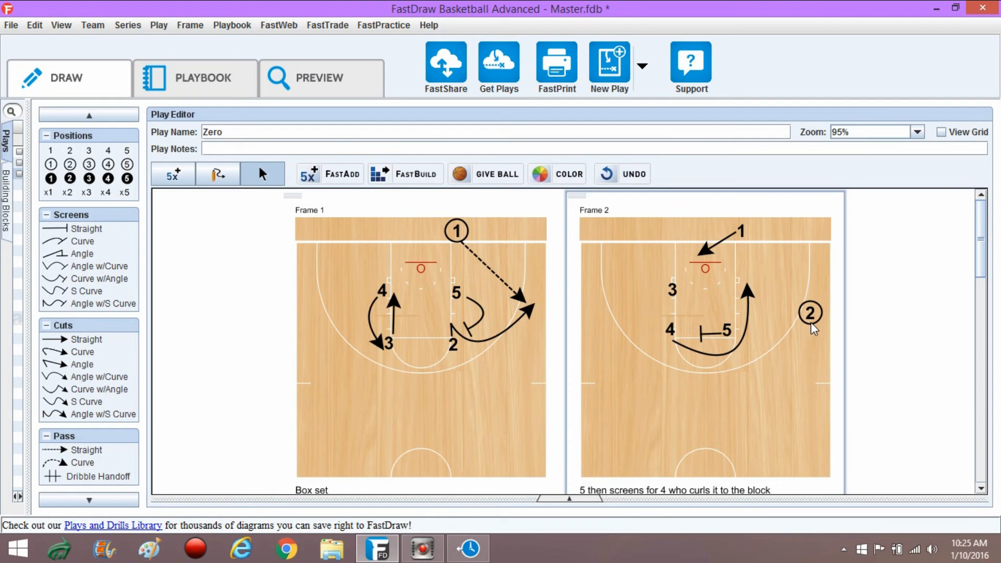
Step: Scroll the Zero play past the Frame 1 and 2 notes to Frames 3 and 4
scroll(down, 3)
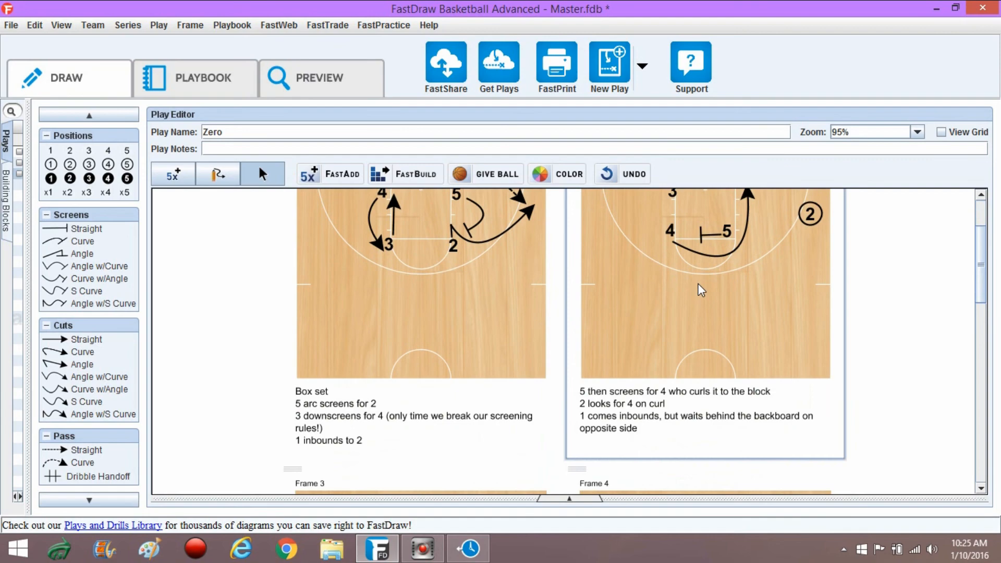
scroll(down, 3)
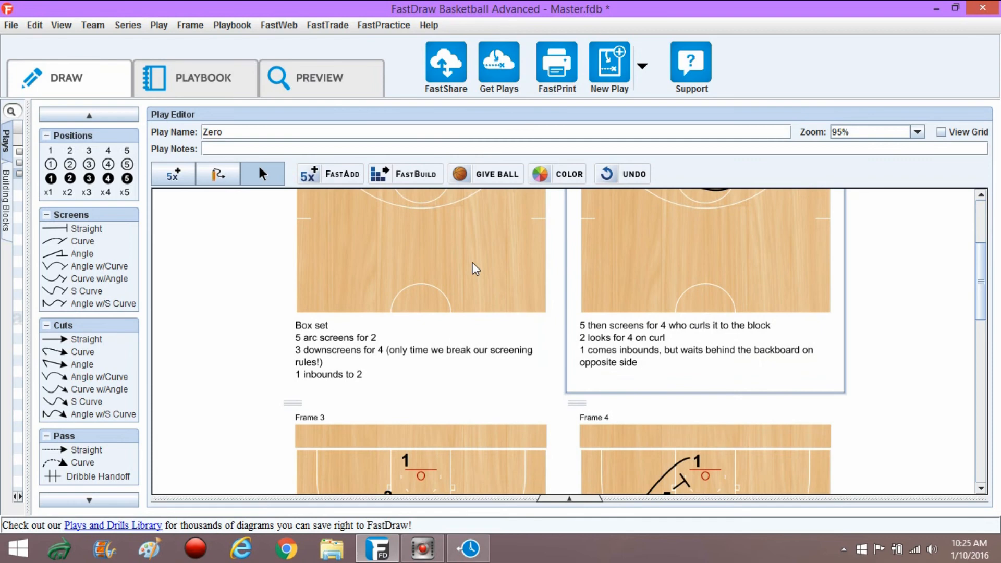
scroll(down, 3)
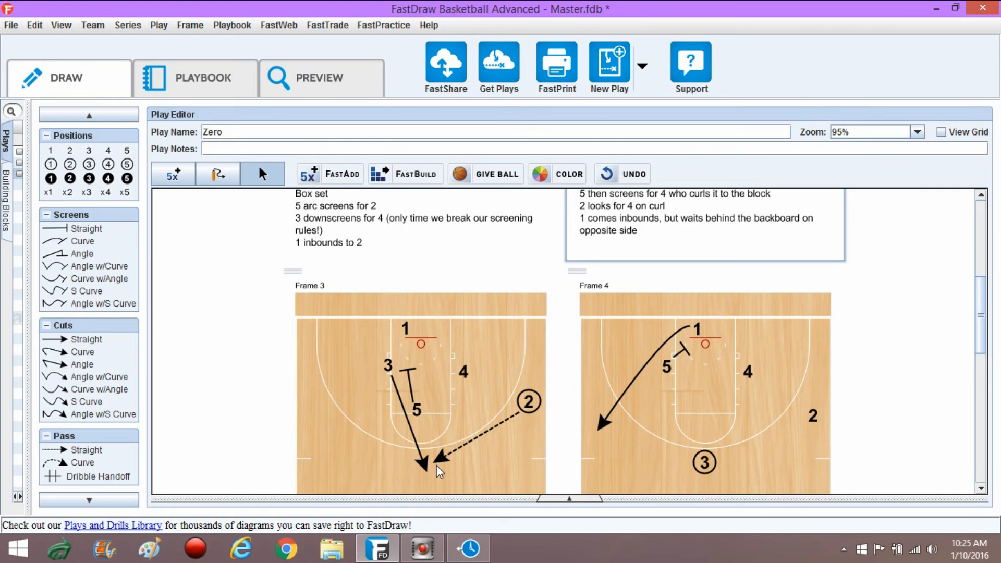
scroll(down, 3)
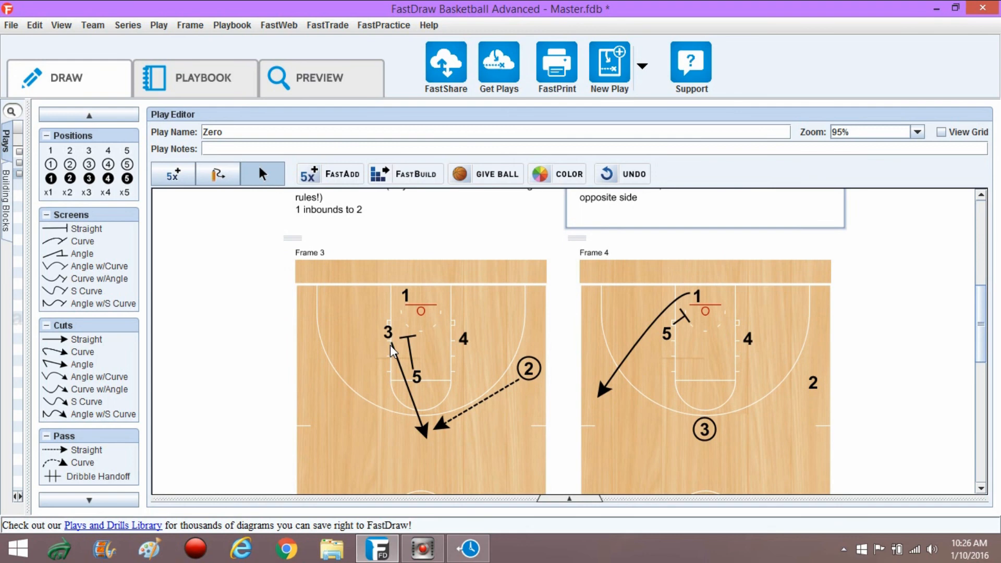
mouse_move(700, 349)
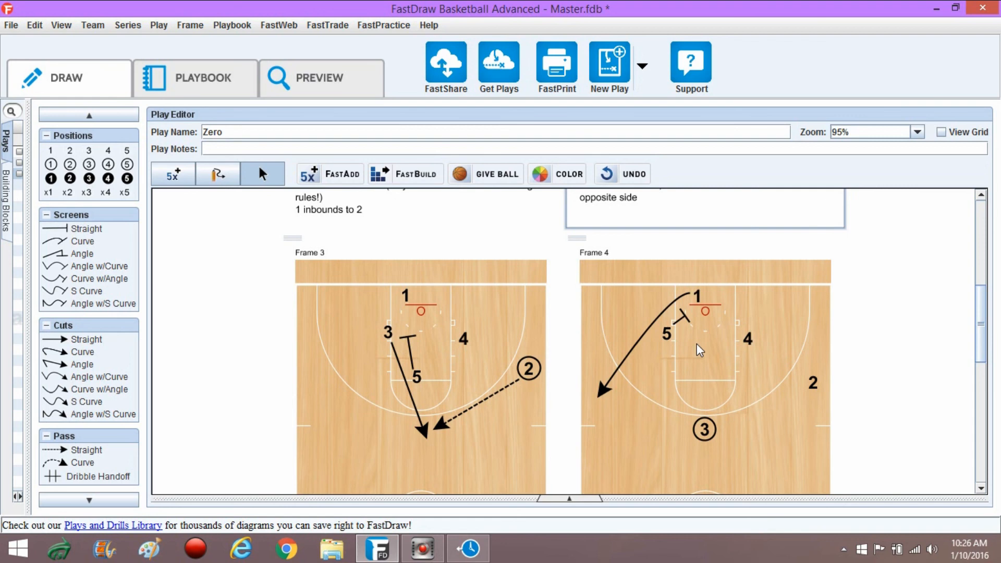
mouse_move(608, 392)
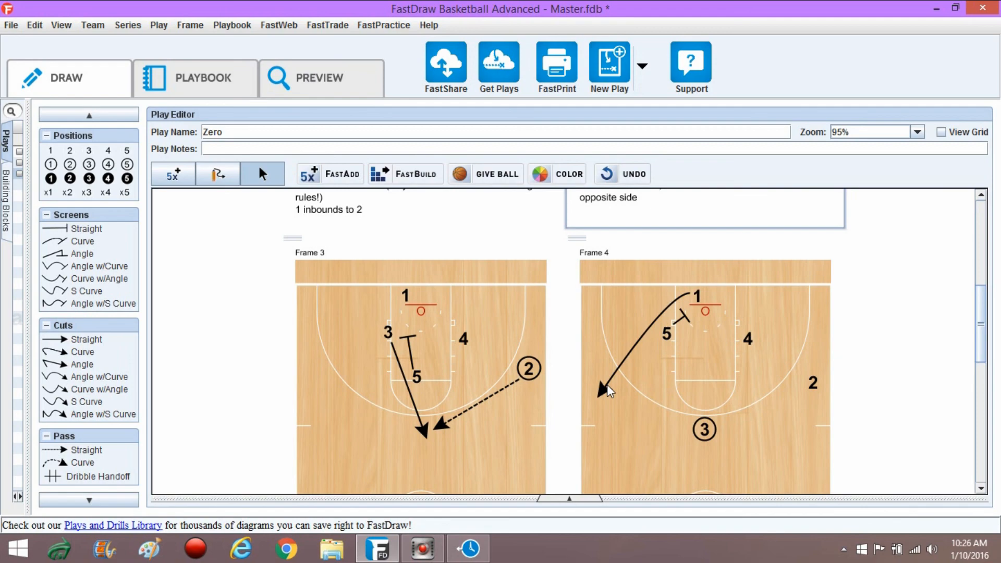
Step: Scroll down to Frames 5 and 6 with their post-up and offense notes
scroll(down, 3)
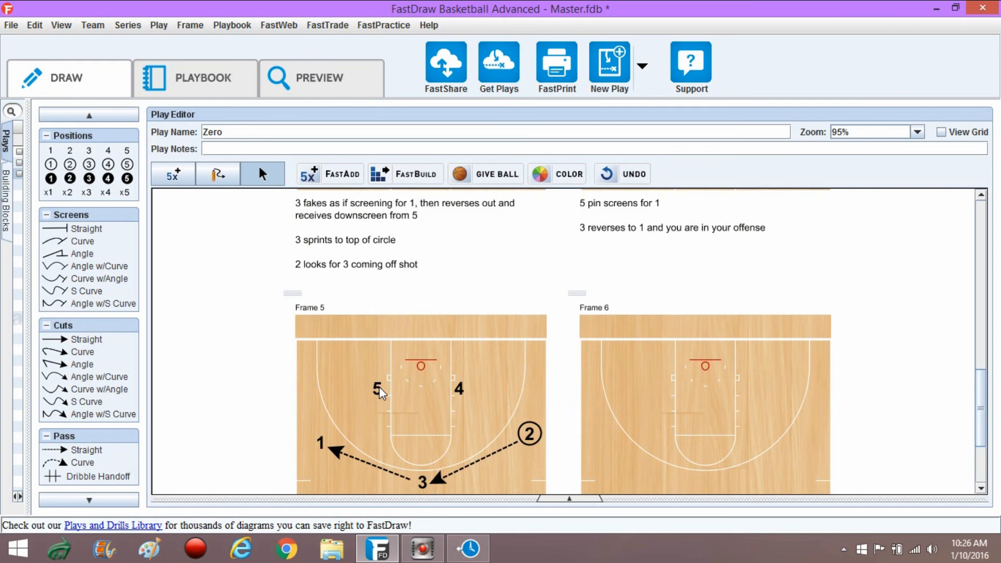
scroll(down, 3)
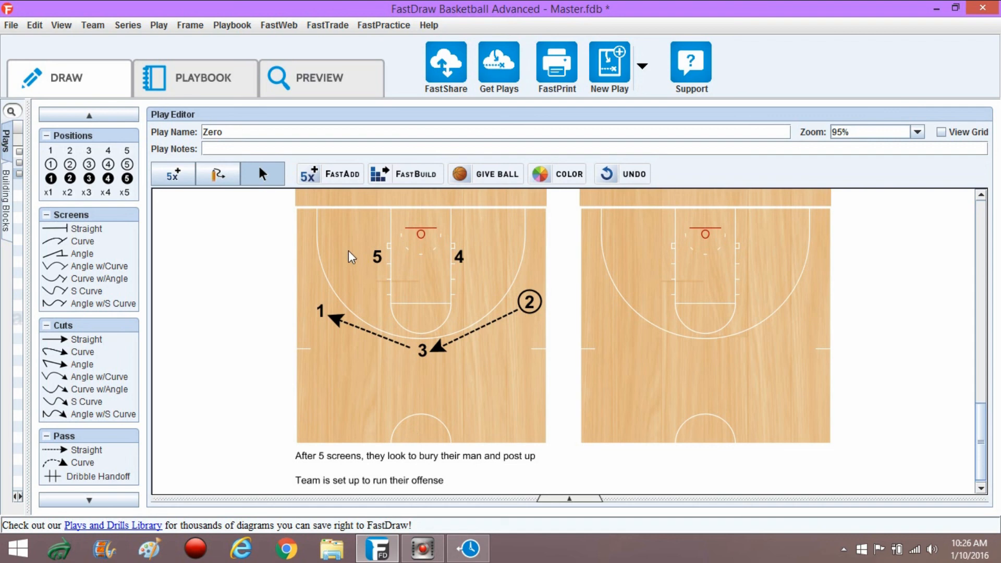
mouse_move(421, 268)
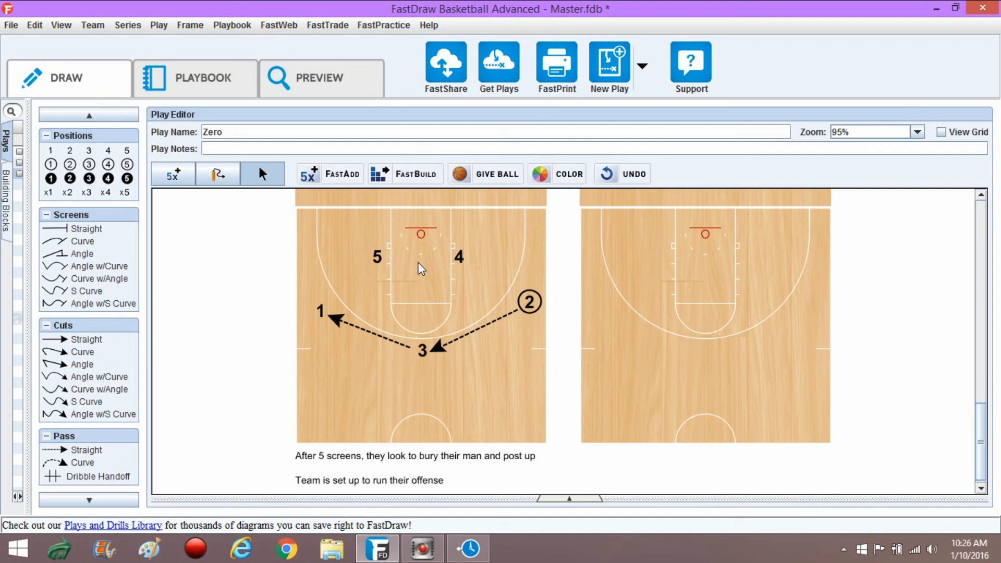
mouse_move(438, 379)
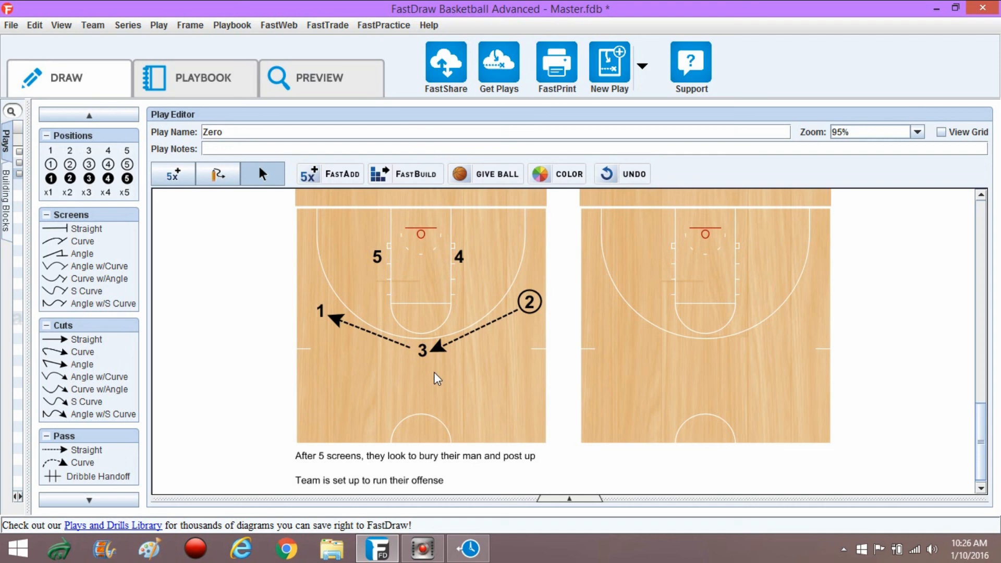